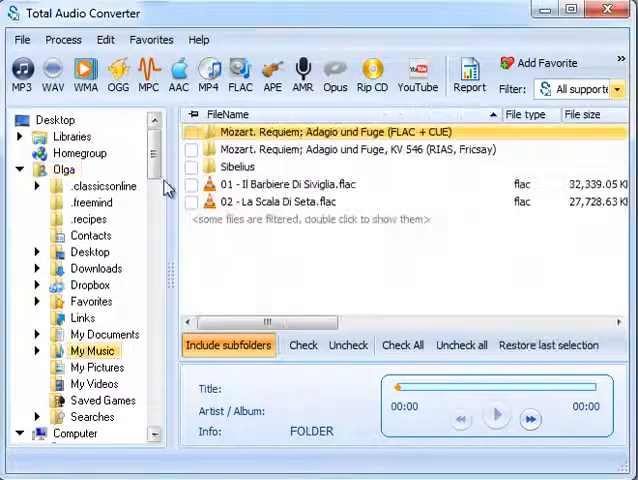
Step: Select the Mozart Requiem (FLAC + CUE) folder and choose MP3 as the output format
left_click(190, 130)
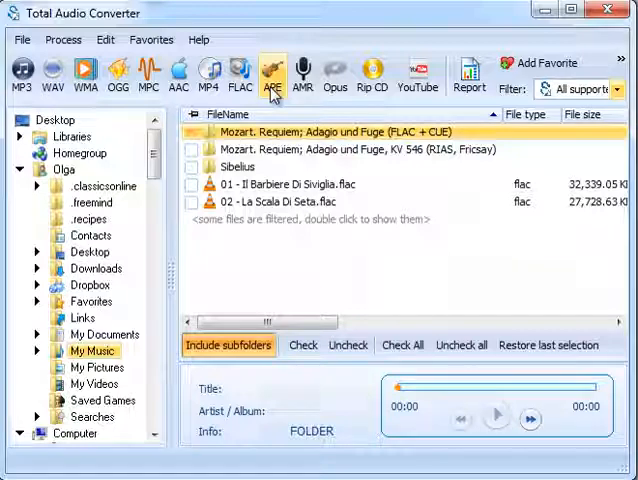
left_click(22, 72)
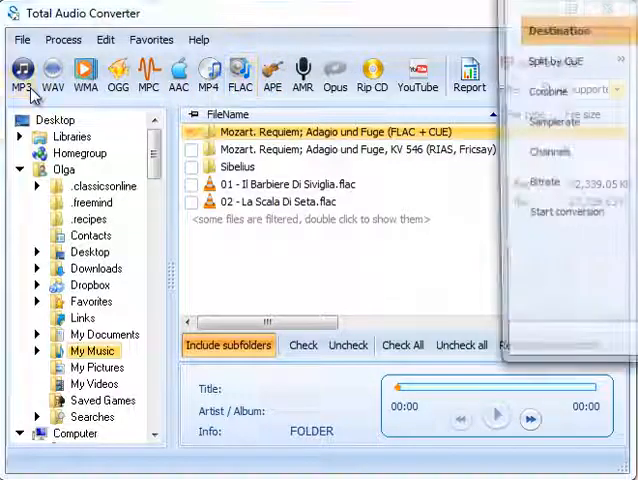
Step: Save output to C:\Users\Olga\Music\SPLIT, split using CUE-file information, and view album info
left_click(22, 75)
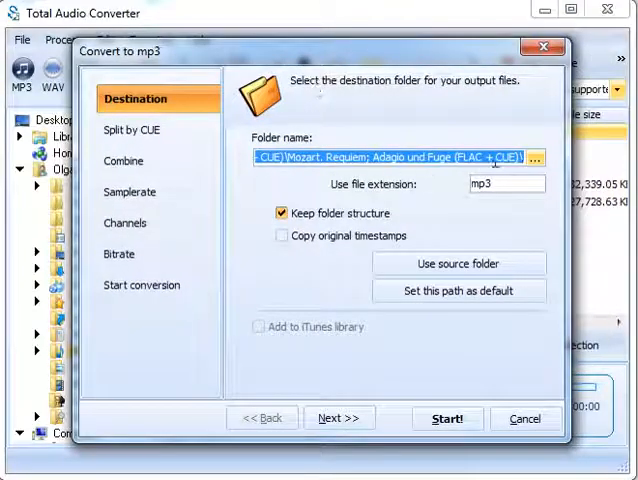
left_click(458, 263)
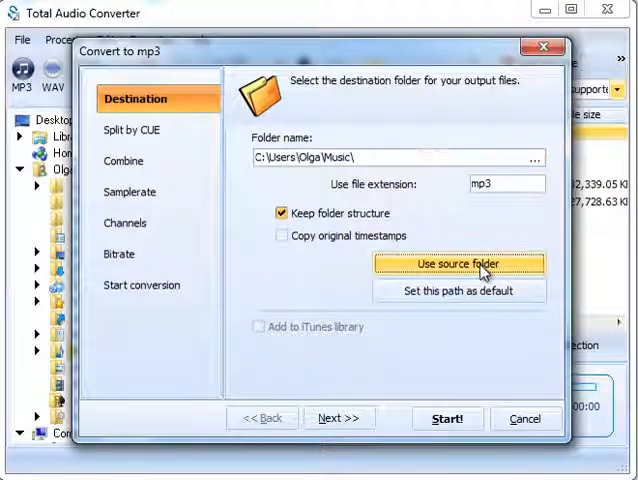
left_click(458, 263)
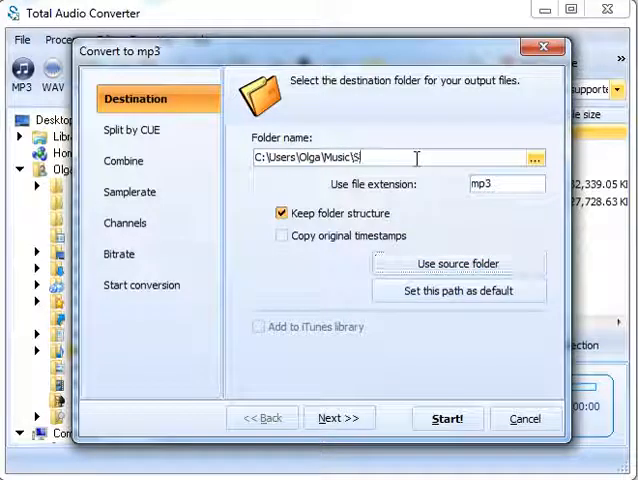
type("PLIT")
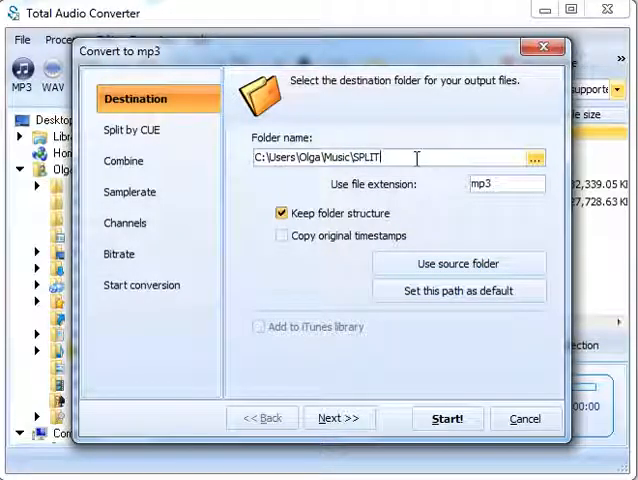
mouse_move(130, 143)
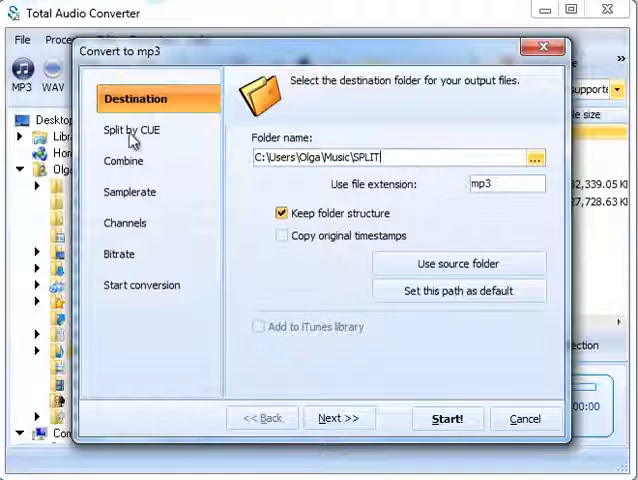
left_click(131, 130)
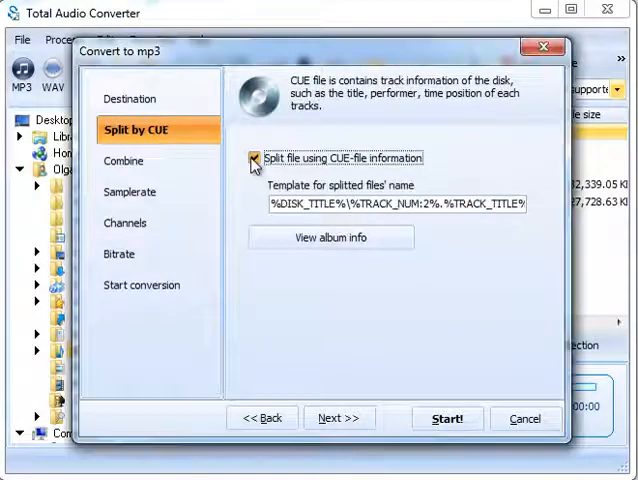
left_click(330, 237)
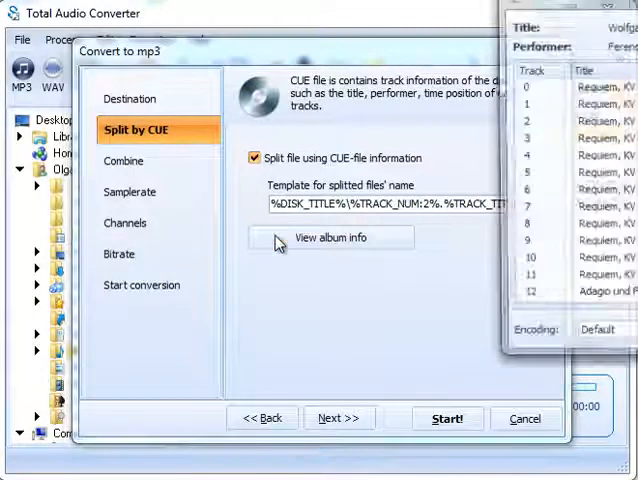
left_click(330, 237)
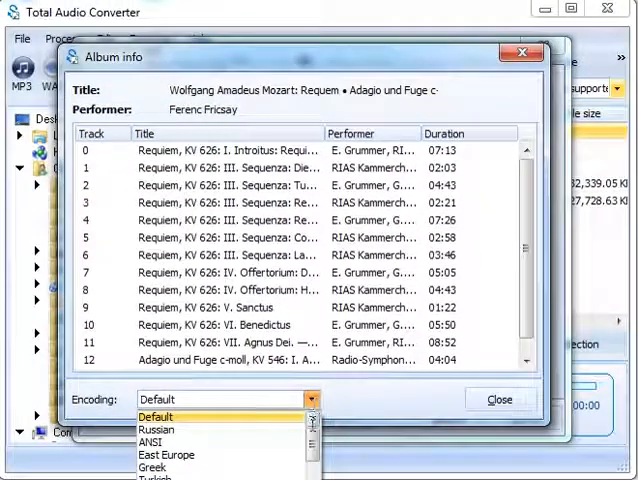
scroll("down", 3)
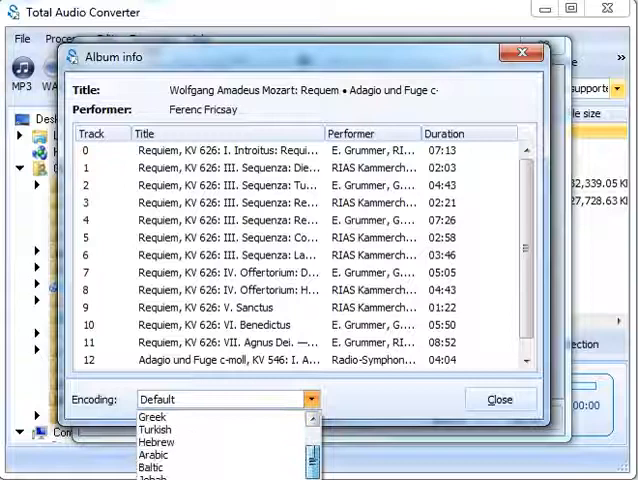
scroll("down", 3)
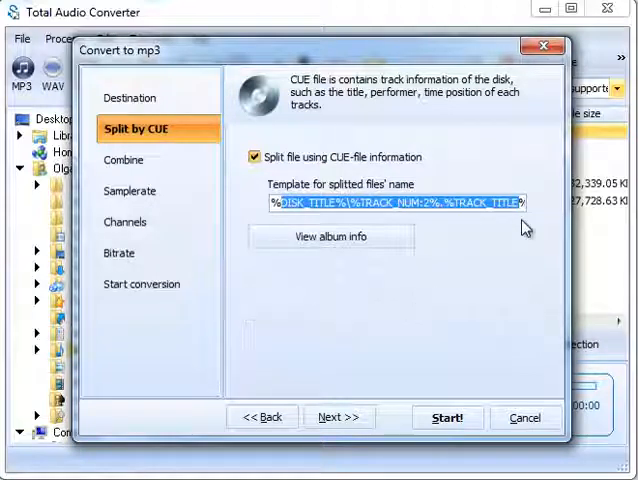
Step: Start converting the Requiem album into individual MP3 tracks
left_click(447, 417)
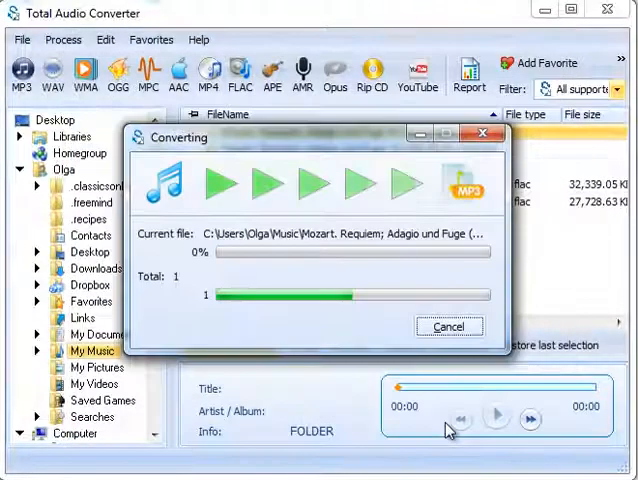